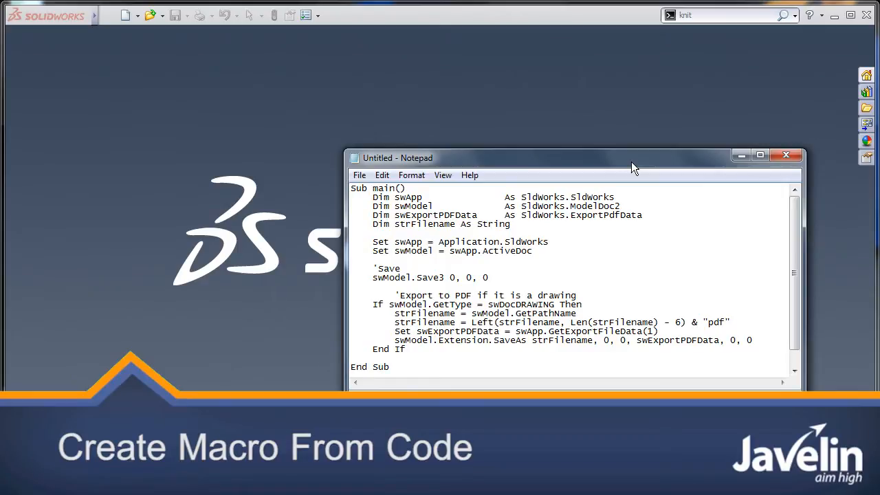
- Select all of the save-and-export-PDF macro code in Notepad to copy it
left_click(531, 250)
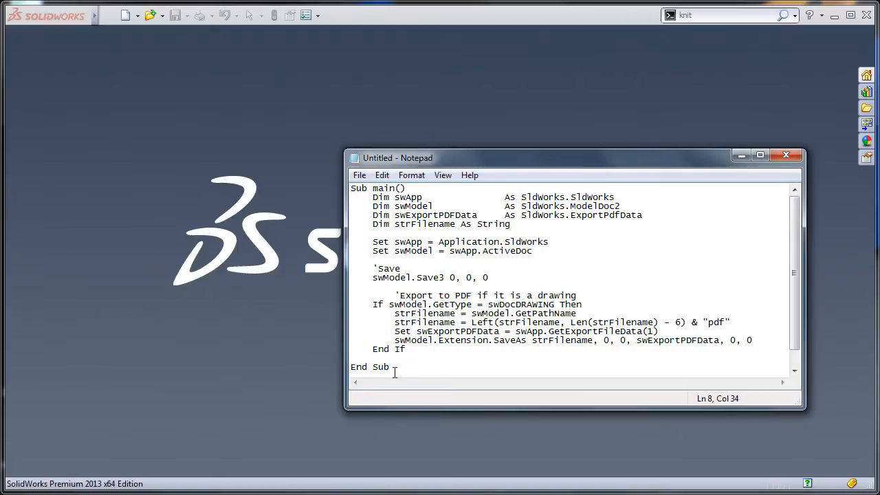
key("ctrl+a")
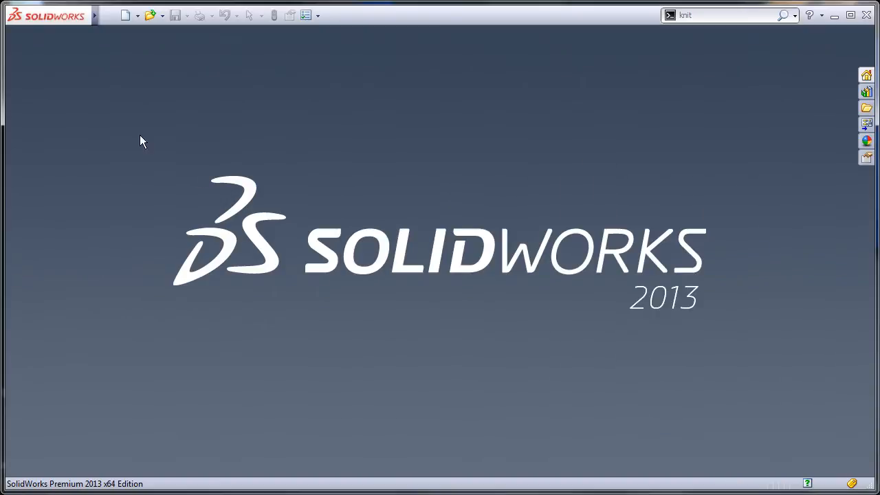
- Create a new macro saved as 'Save and Create PDF' in the Tech Tip Macro folder
left_click(132, 15)
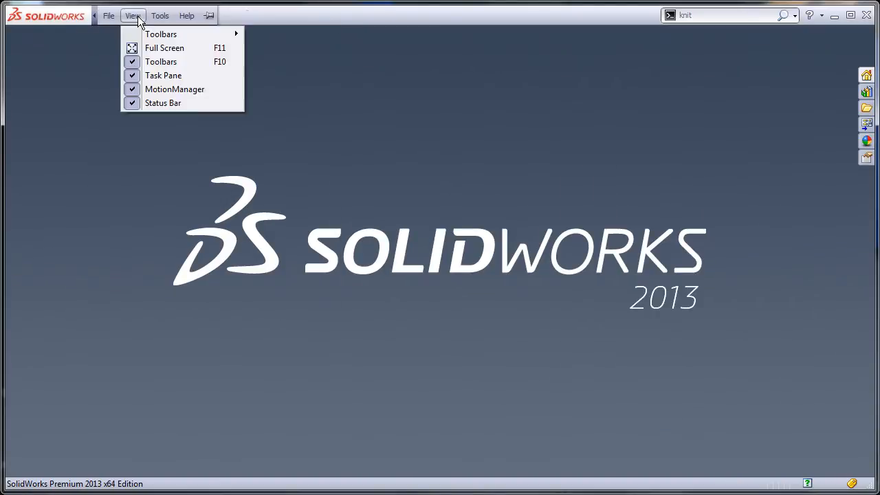
left_click(159, 15)
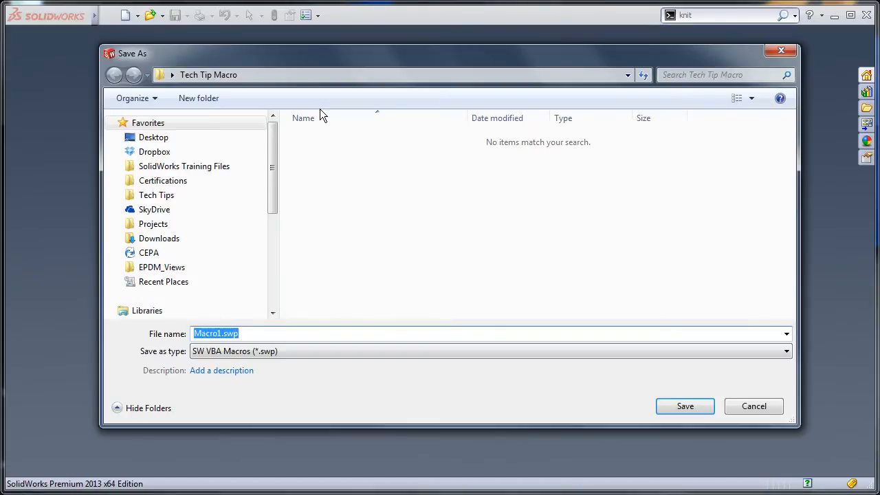
mouse_move(299, 255)
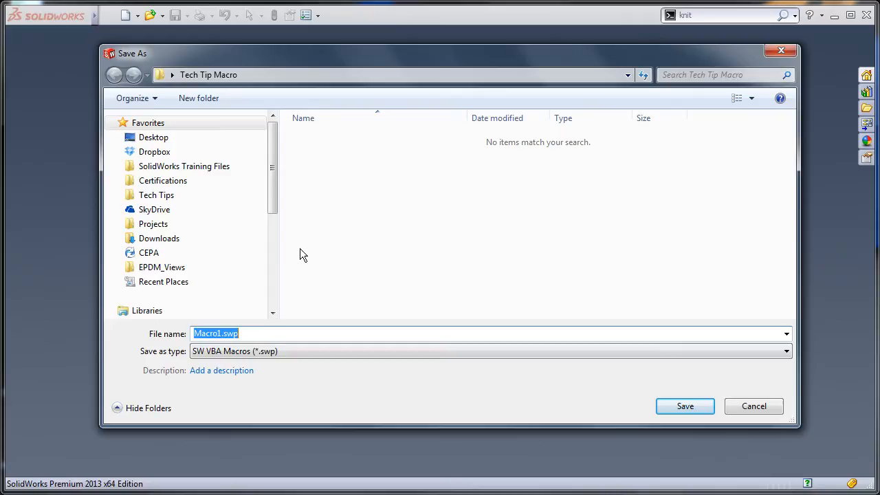
mouse_move(288, 314)
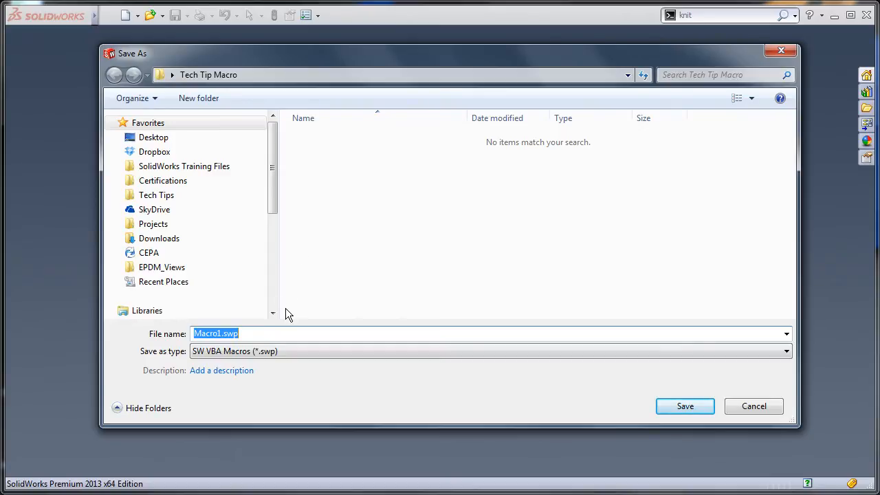
type("Save and Create")
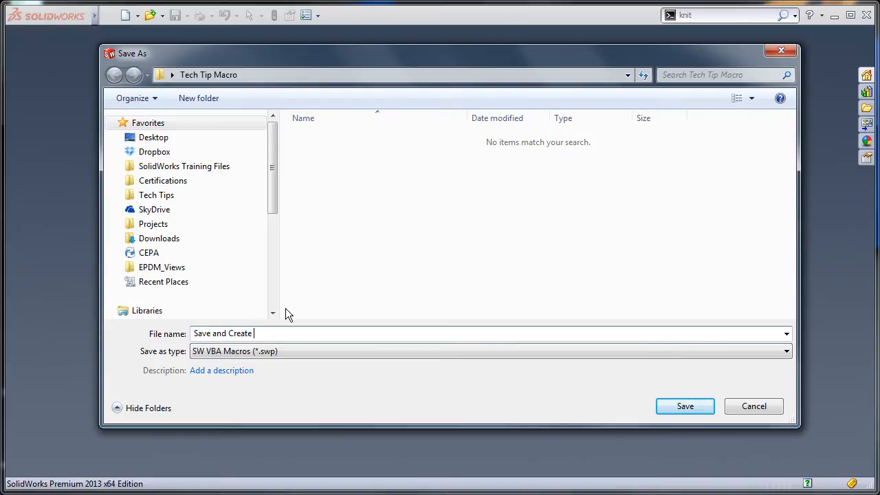
type("PDF")
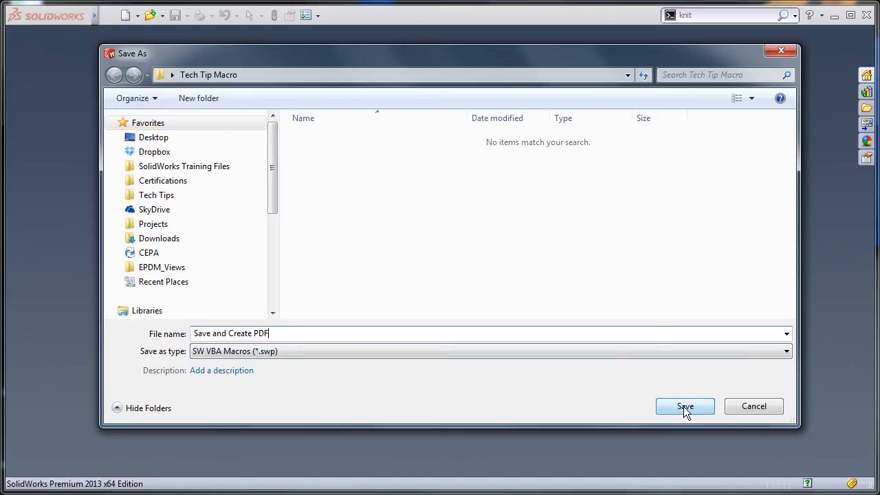
left_click(684, 405)
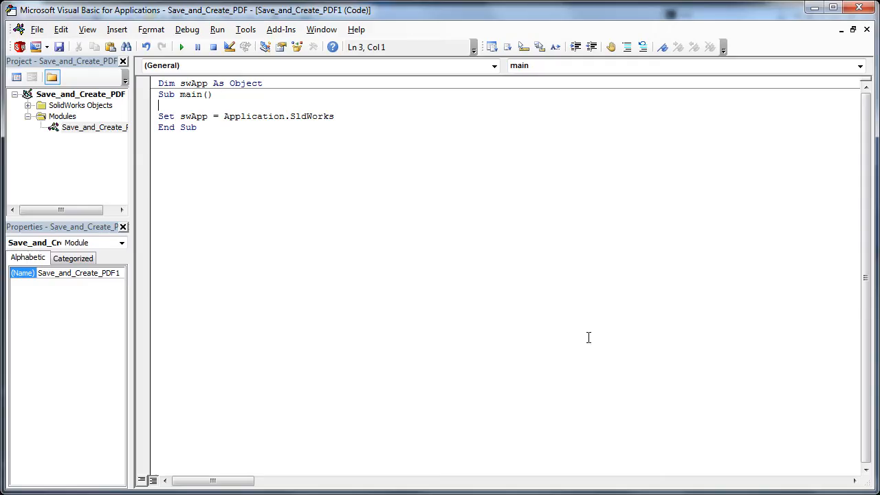
mouse_move(222, 168)
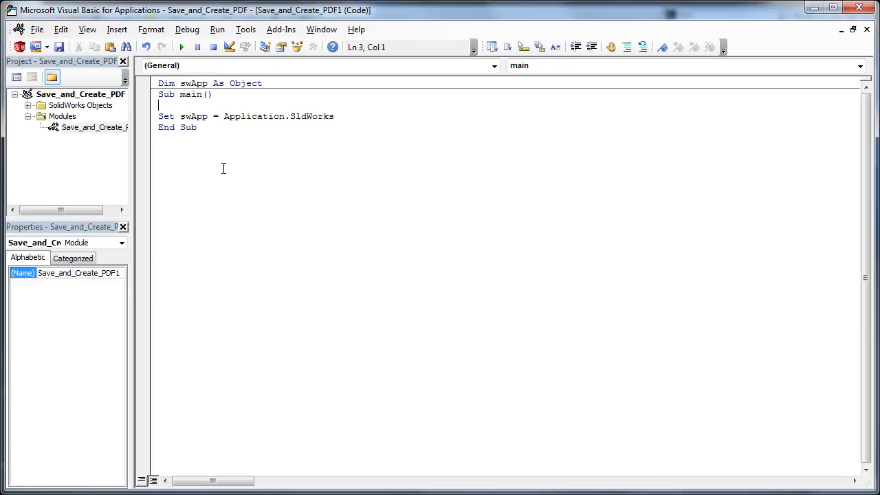
- Replace the starter macro code with the pasted PDF code and close the VBA editor
key("ctrl+a")
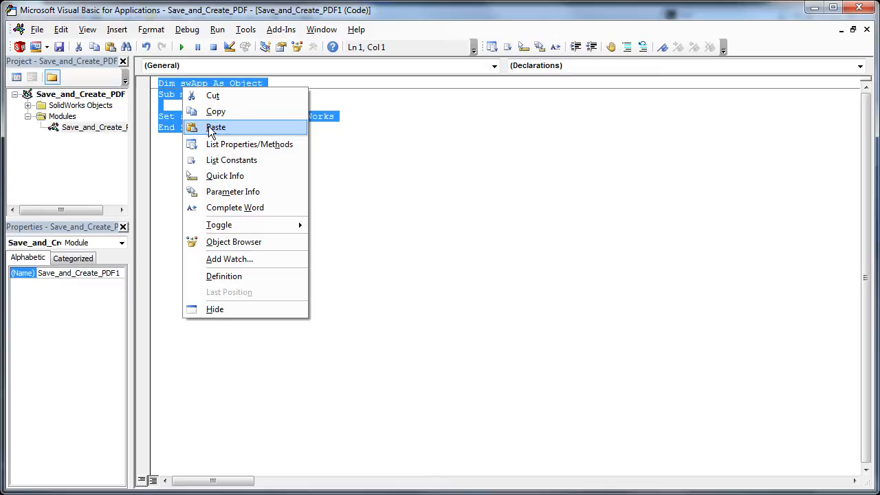
left_click(216, 128)
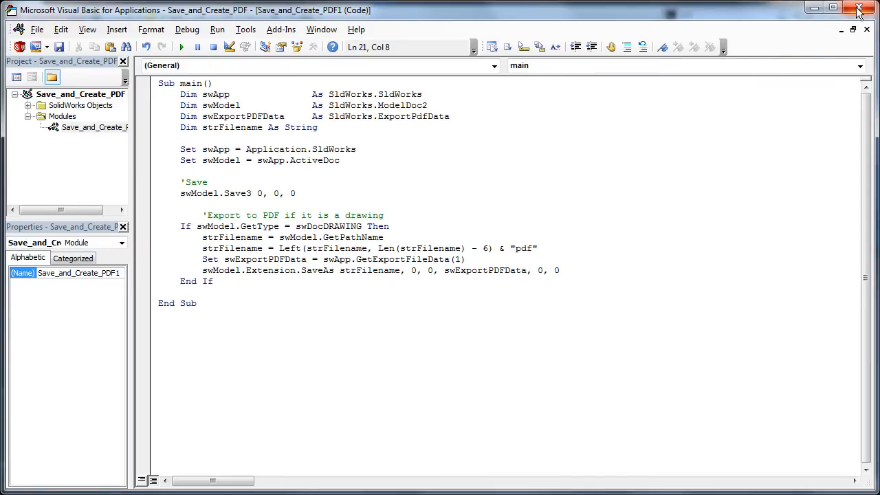
left_click(857, 9)
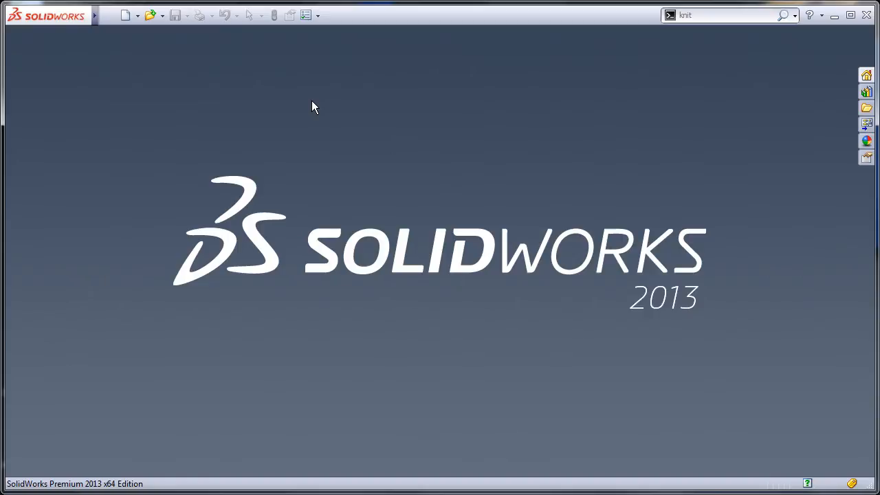
mouse_move(364, 35)
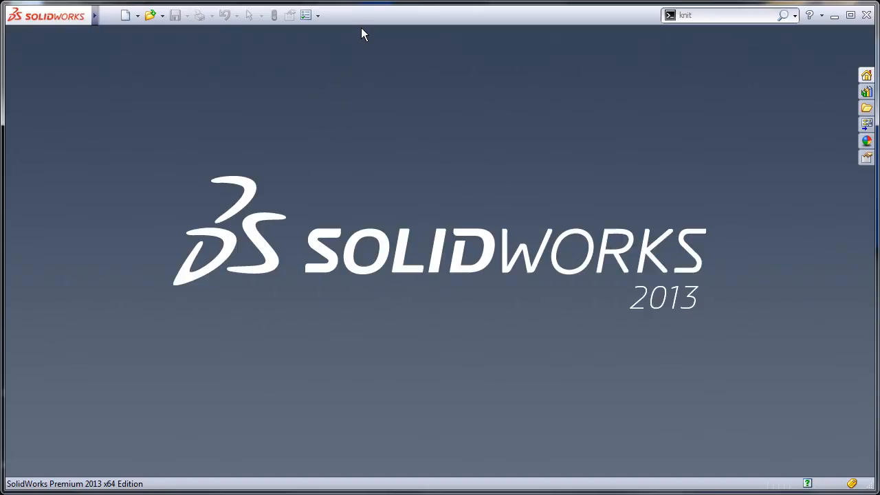
mouse_move(362, 23)
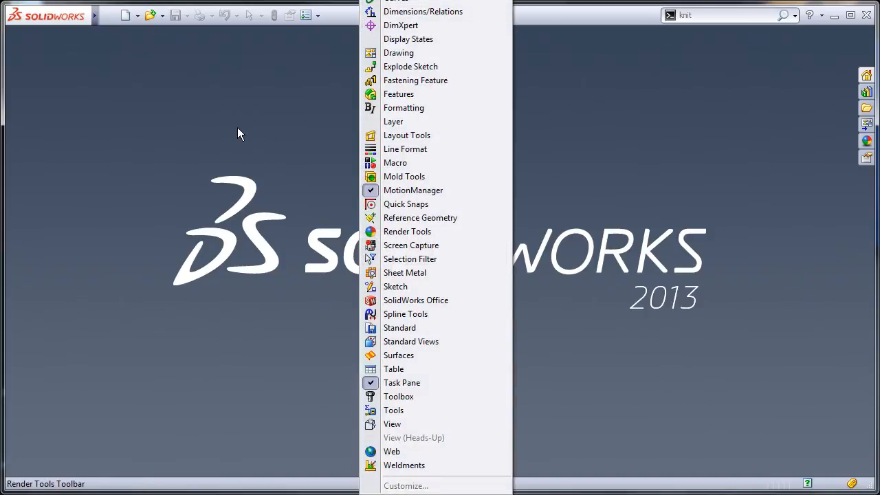
mouse_move(405, 485)
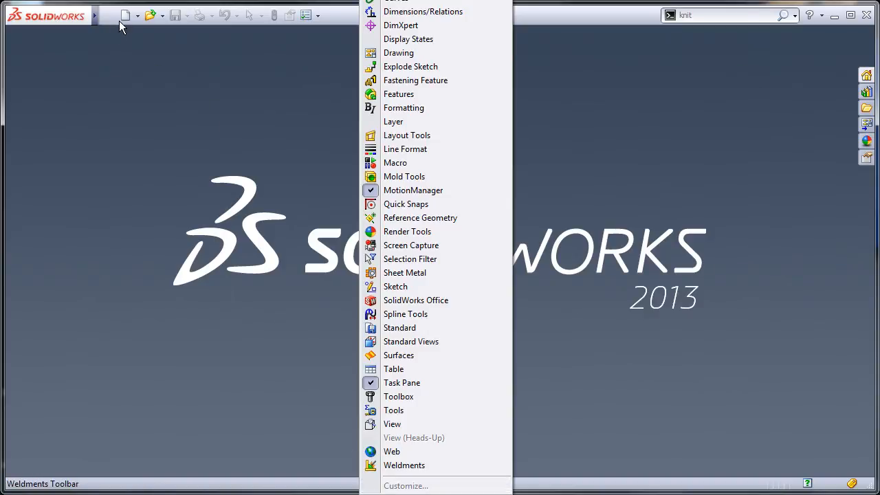
- Start a new drawing from the A-Scale1to2 template
left_click(125, 15)
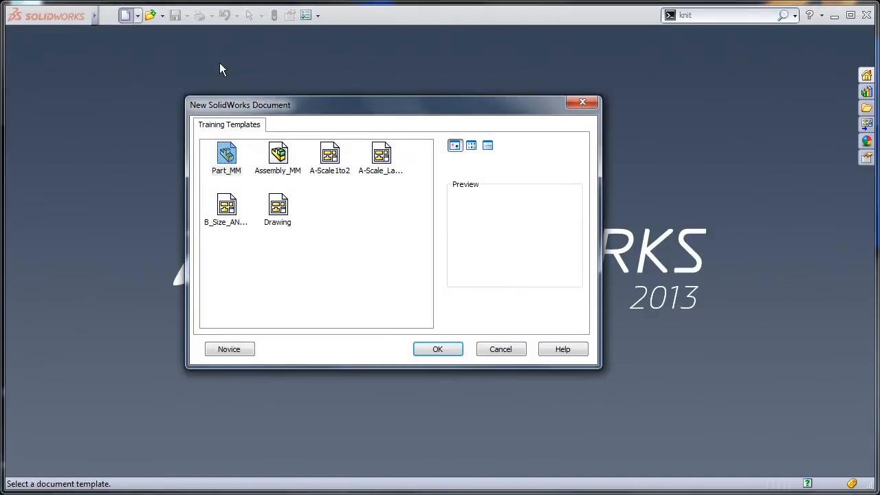
mouse_move(329, 155)
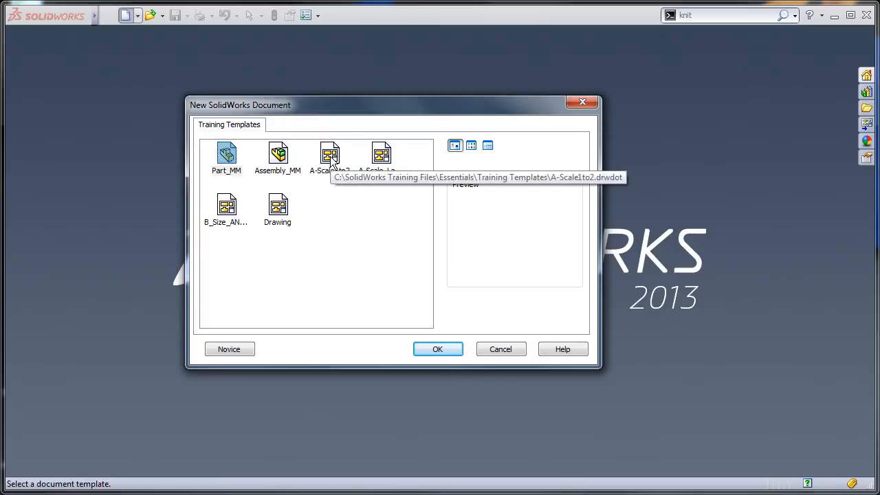
left_click(437, 349)
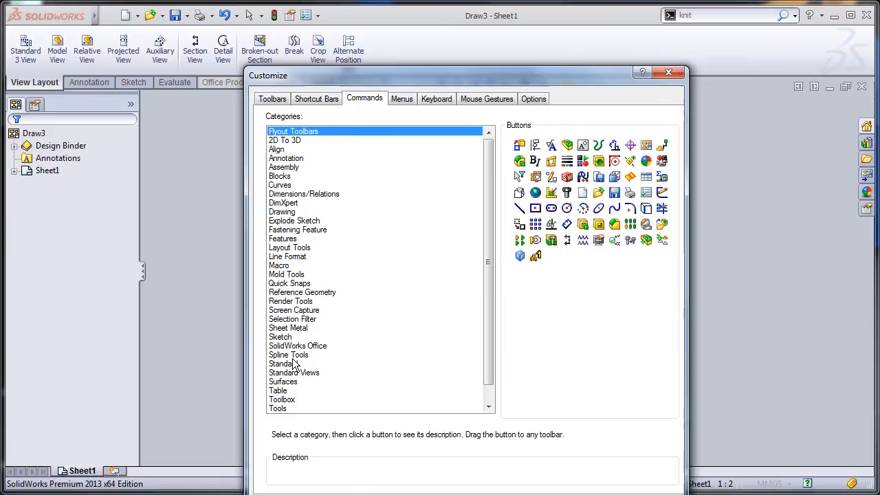
- Add a toolbar macro button running Desktop > Tech Tip Macro > Save and Create PDF
left_click(279, 266)
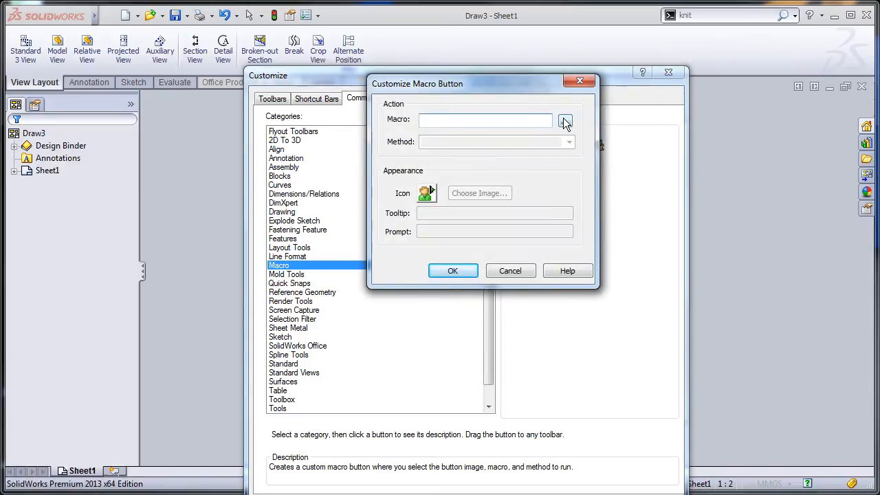
left_click(565, 120)
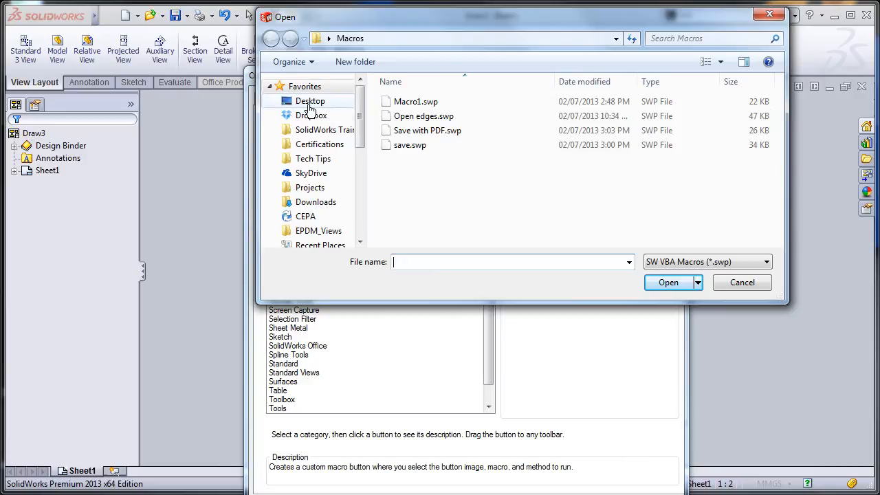
left_click(310, 101)
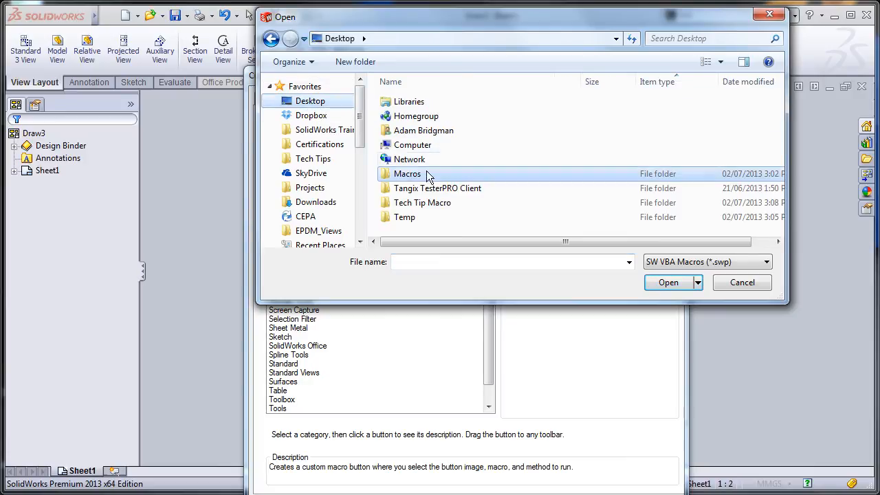
double_click(422, 202)
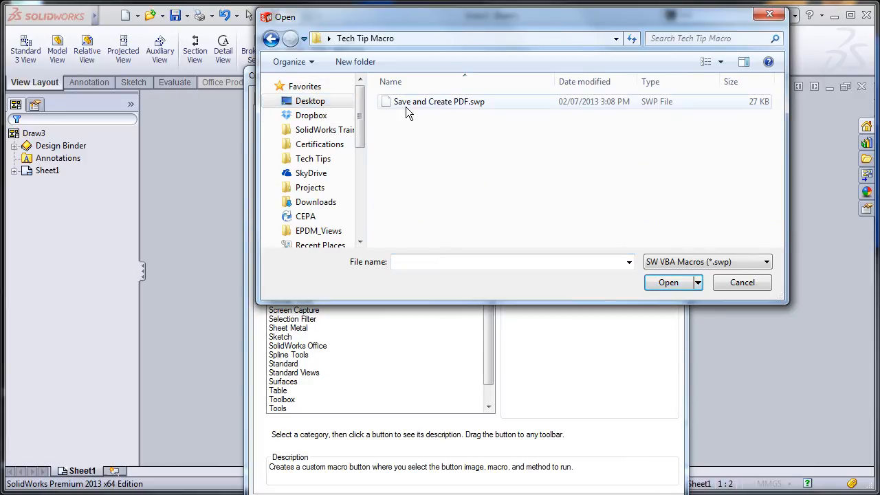
left_click(438, 102)
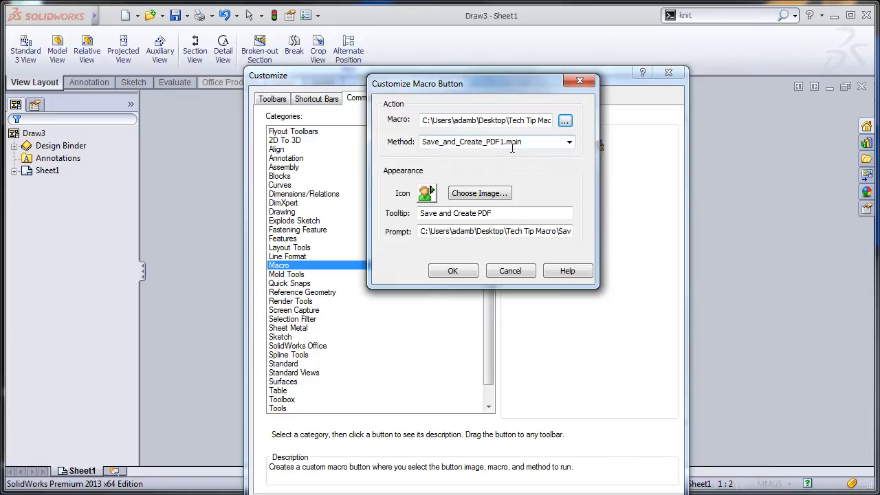
mouse_move(513, 142)
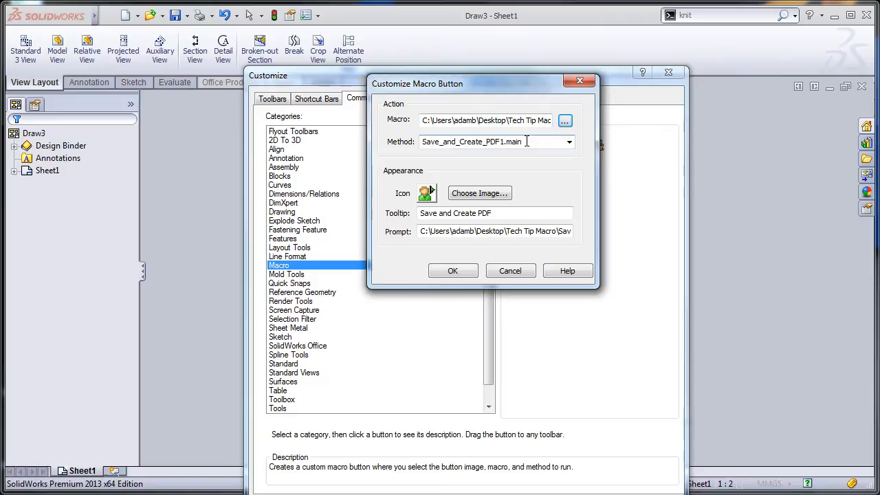
left_click(569, 142)
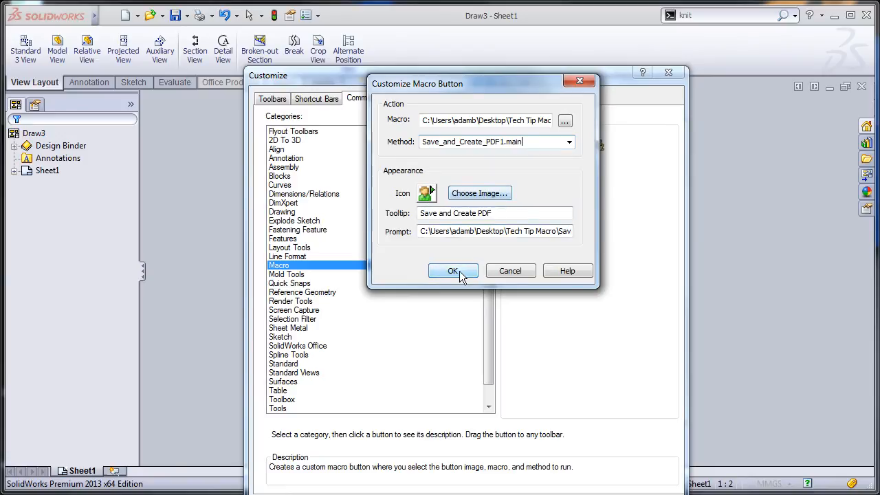
left_click(452, 270)
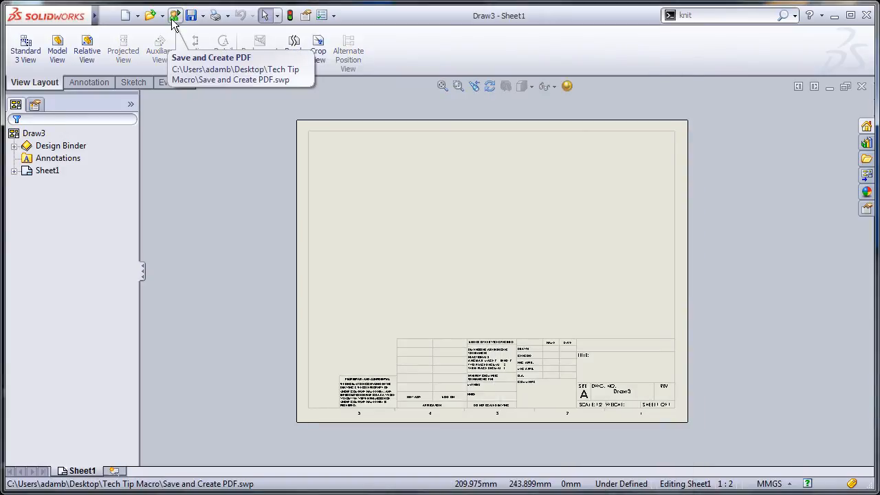
- Run the macro button to save Draw3 into the Tech Tip Macro folder
left_click(175, 15)
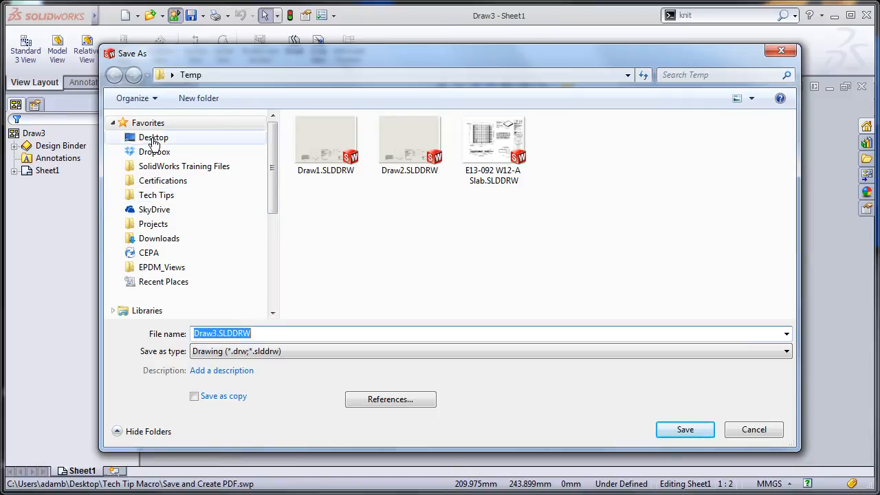
left_click(153, 137)
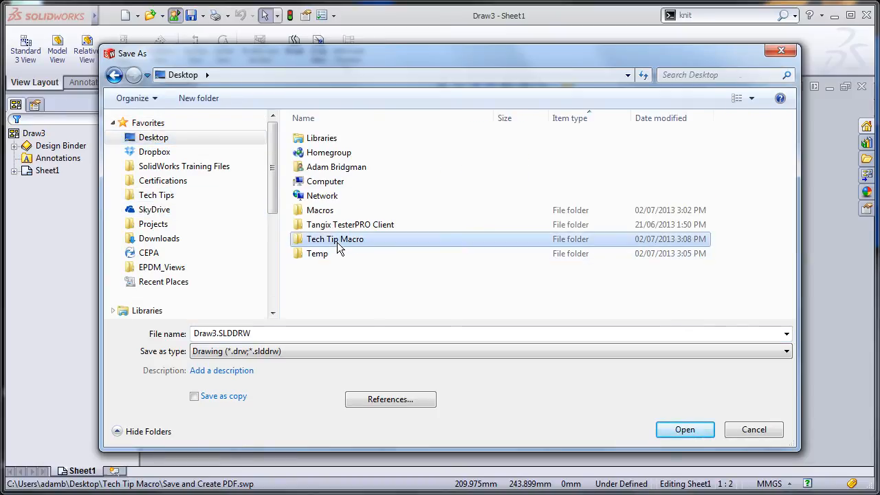
double_click(335, 238)
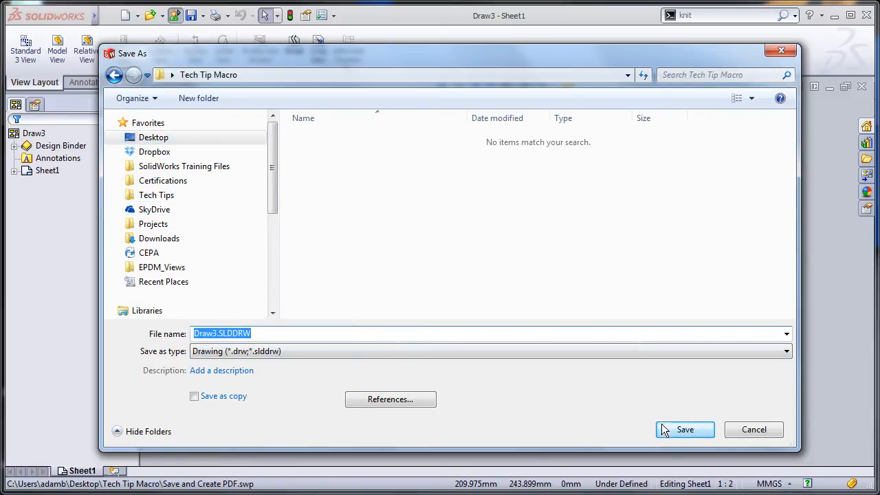
left_click(685, 429)
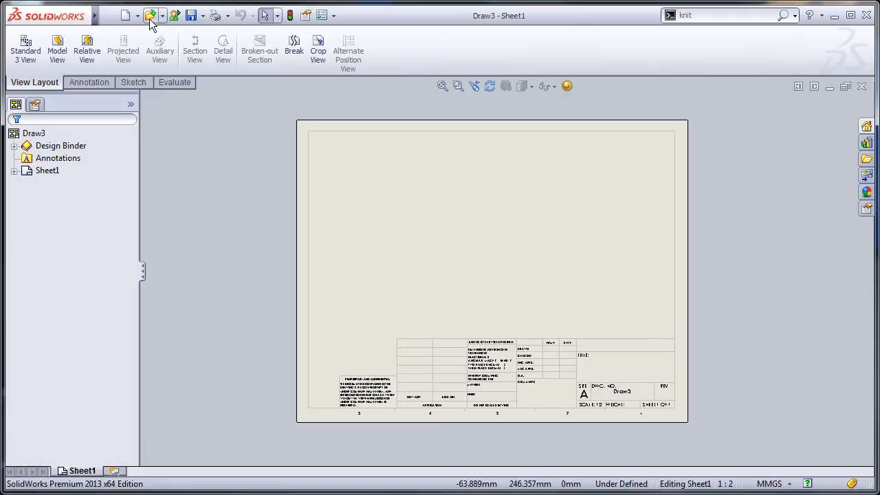
- Check the folder's saved files in the Open dialog, then cancel
left_click(149, 15)
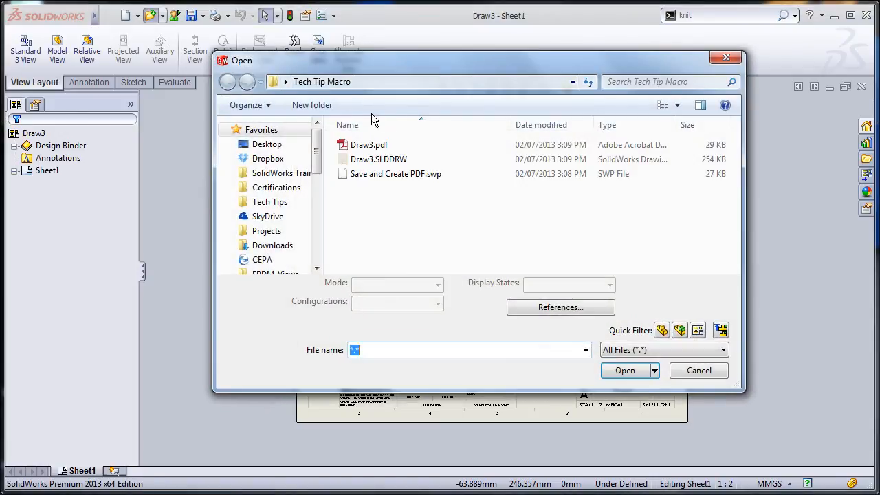
mouse_move(369, 145)
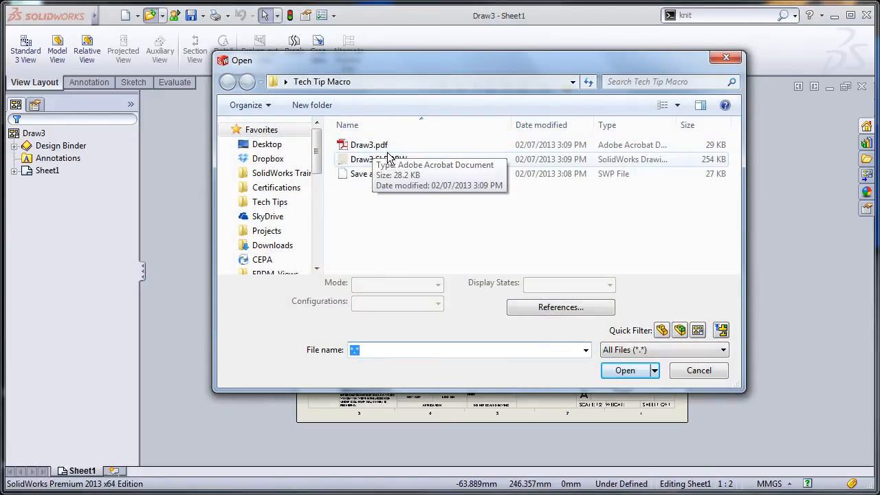
mouse_move(540, 242)
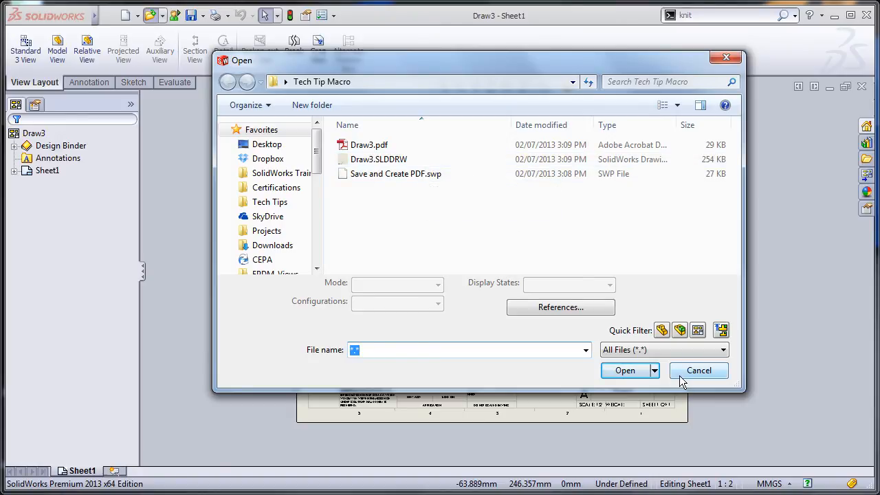
left_click(699, 369)
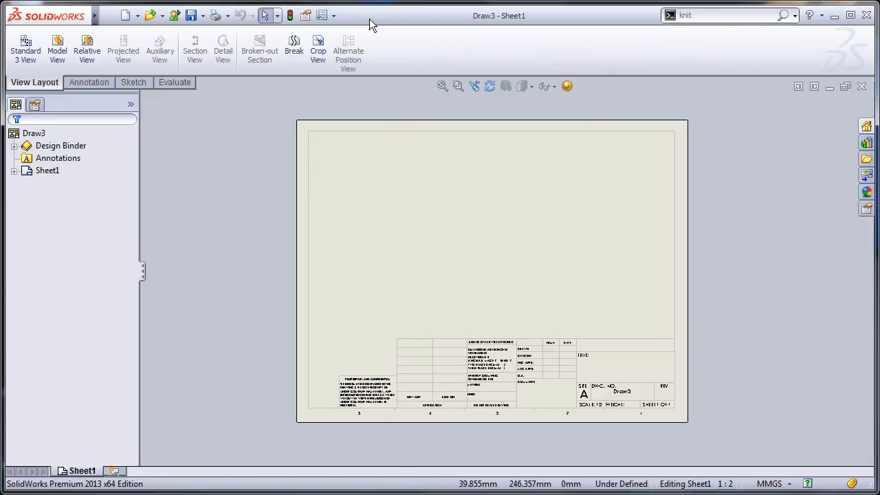
- Open the Keyboard settings of the Customize dialog from the toolbar menu
right_click(371, 24)
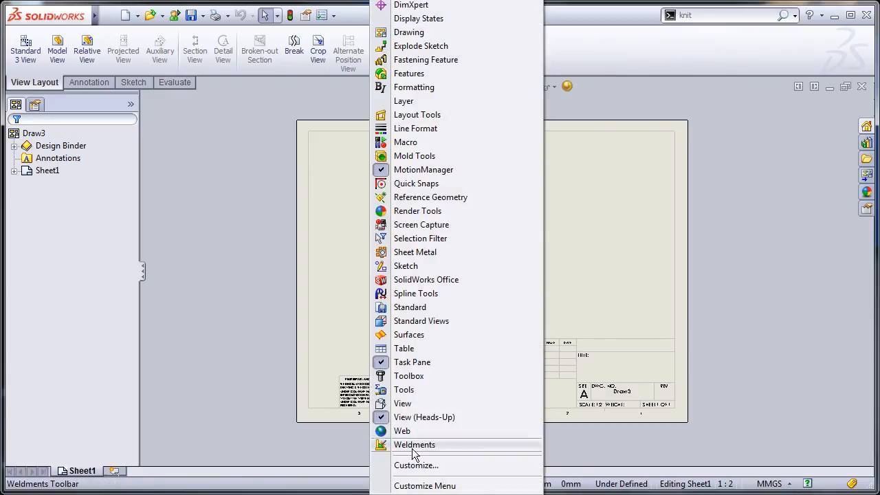
left_click(416, 465)
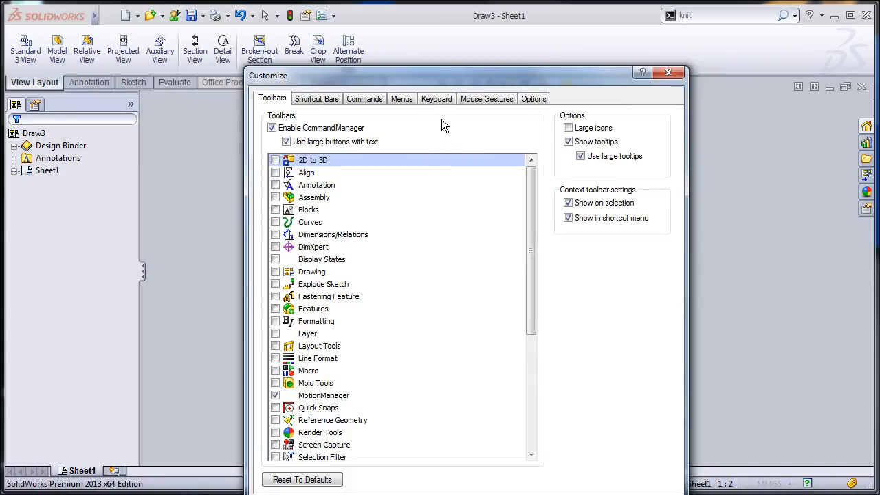
left_click(436, 99)
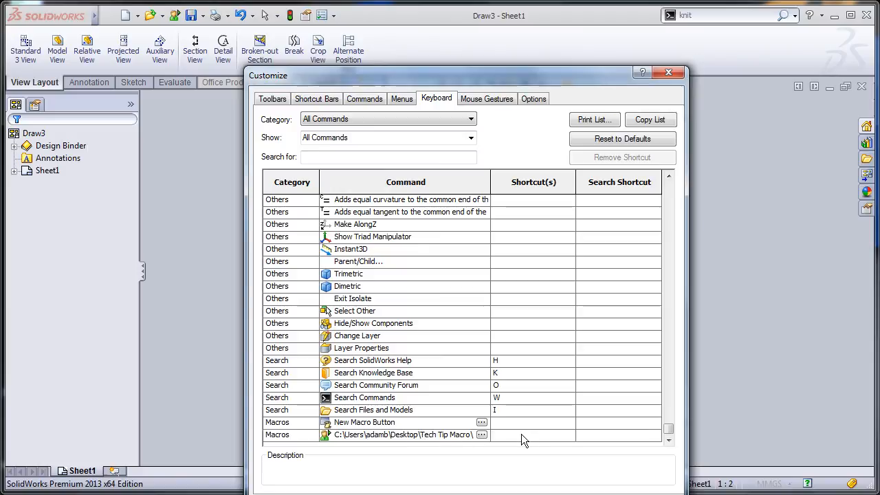
- Assign Ctrl+S to the Save and Create PDF macro, replacing File-Save
left_click(404, 434)
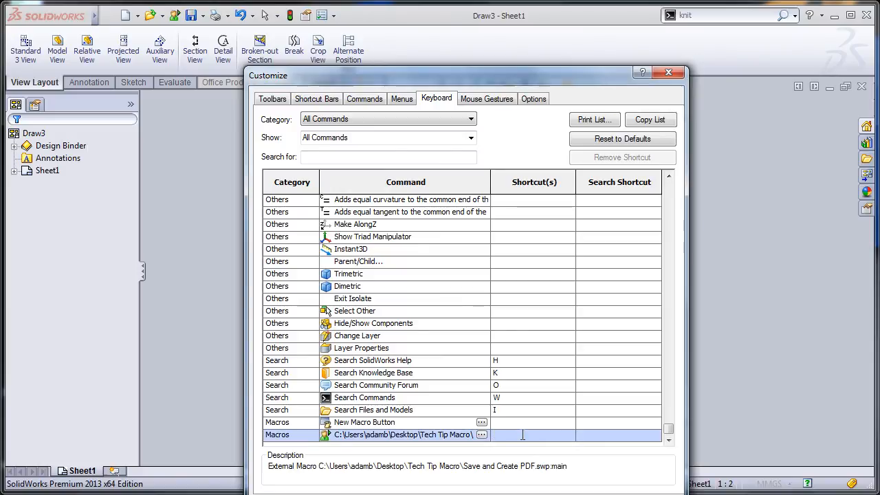
type("Ctrl+S")
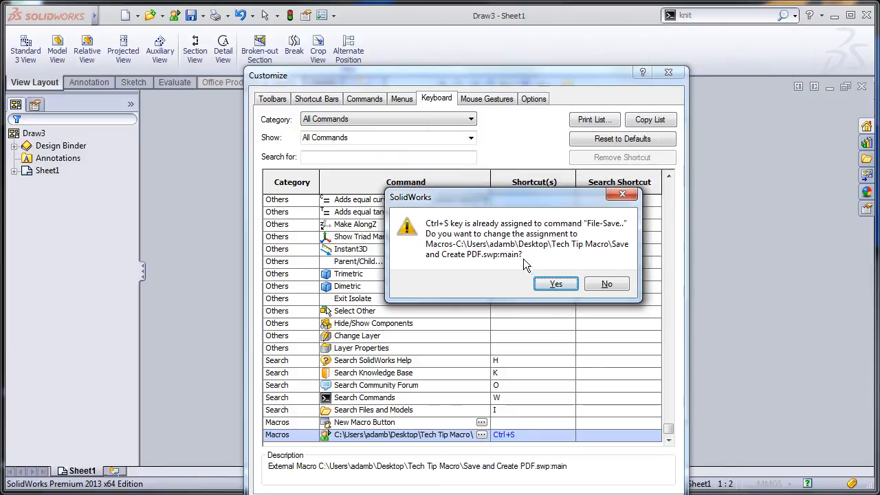
mouse_move(555, 284)
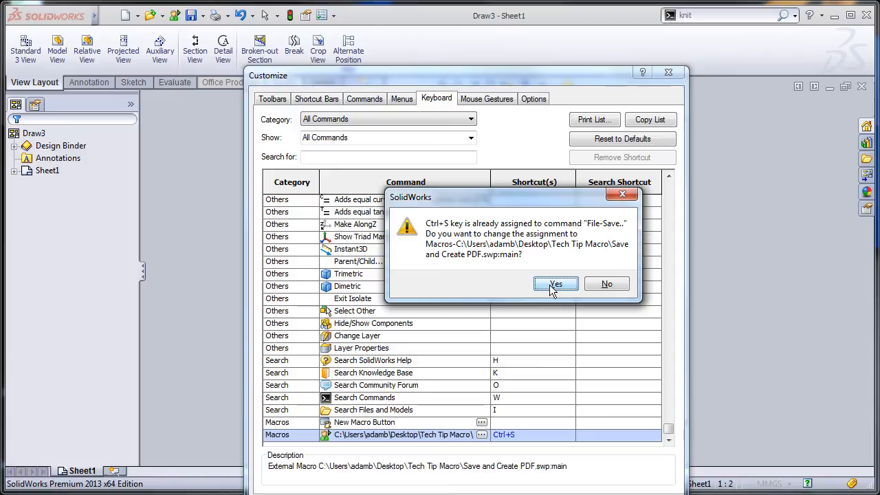
left_click(555, 284)
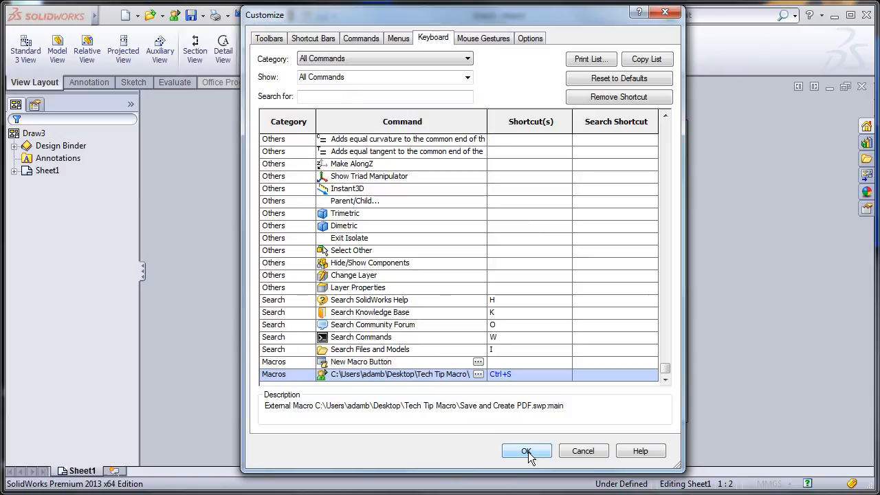
left_click(526, 450)
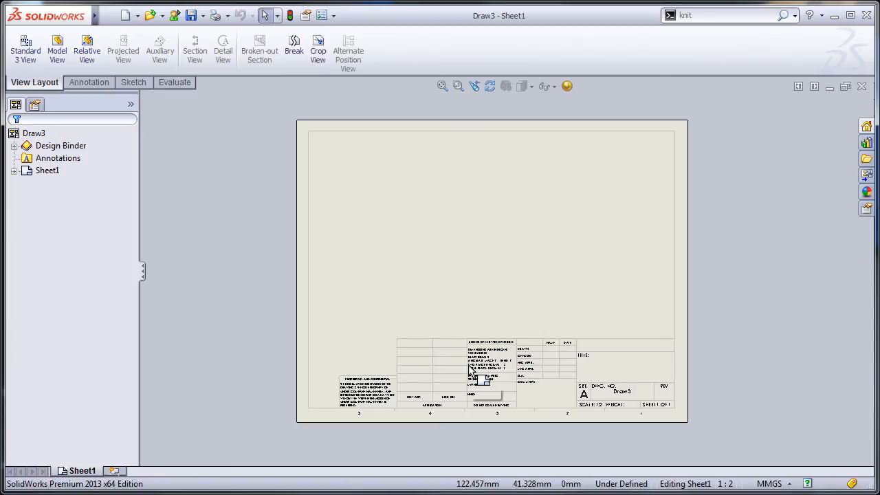